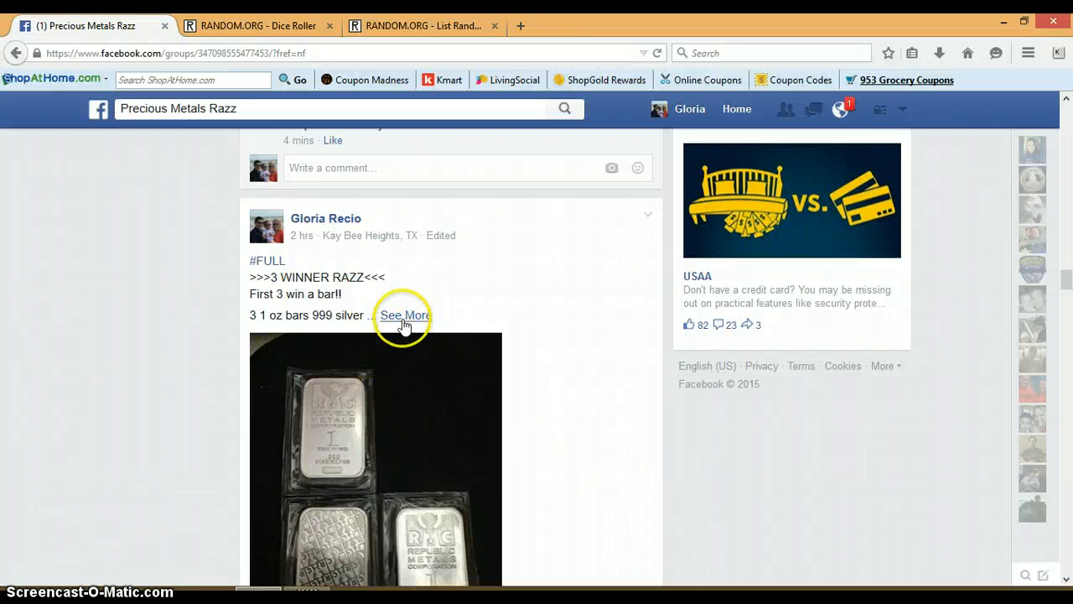
# Expand the silver bars raffle post and scroll to the ten numbered entries comment.
pyautogui.click(406, 315)
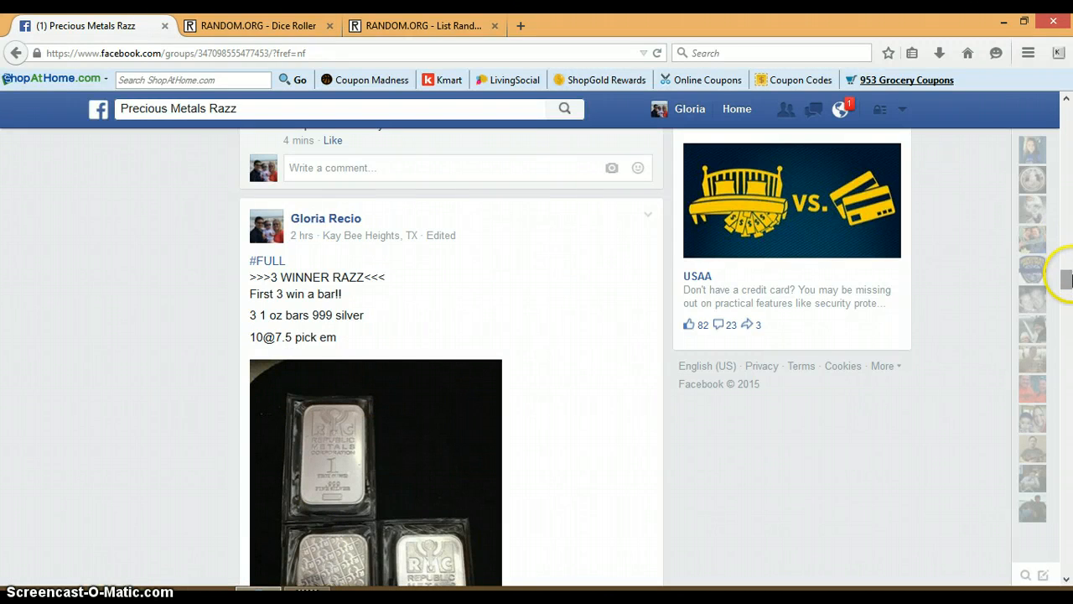
pyautogui.scroll(-3)
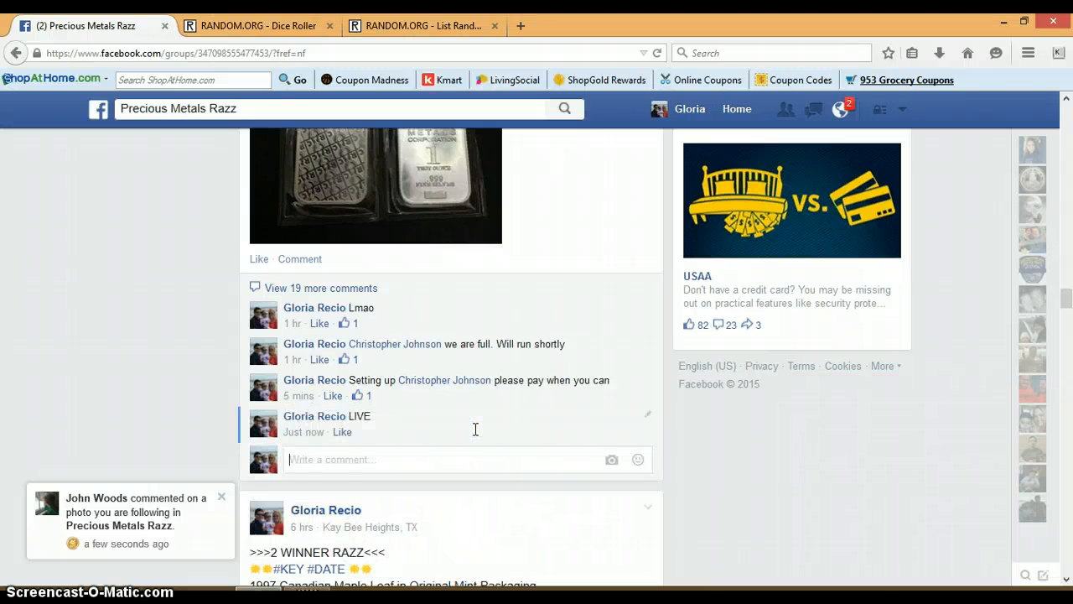
pyautogui.moveTo(304, 432)
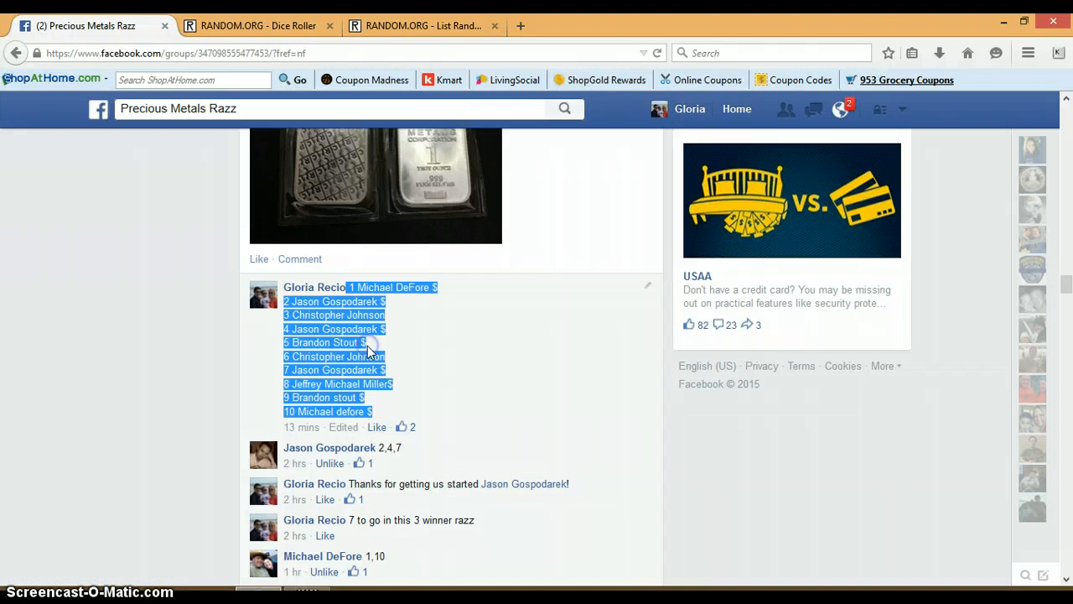
# Paste the ten copied raffle entries into the List Randomizer text box.
pyautogui.click(424, 25)
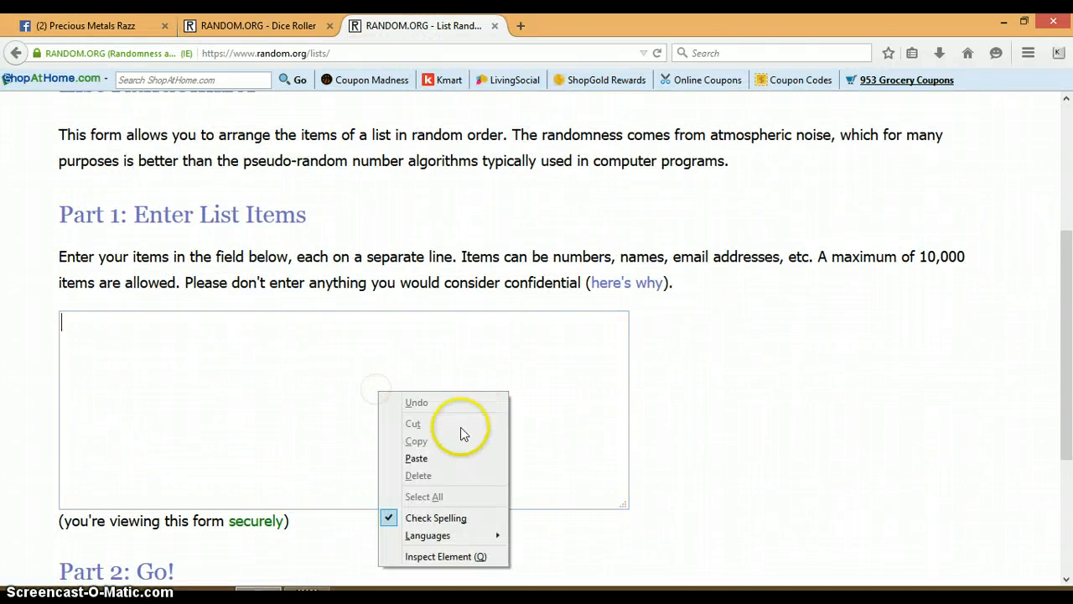
pyautogui.click(417, 458)
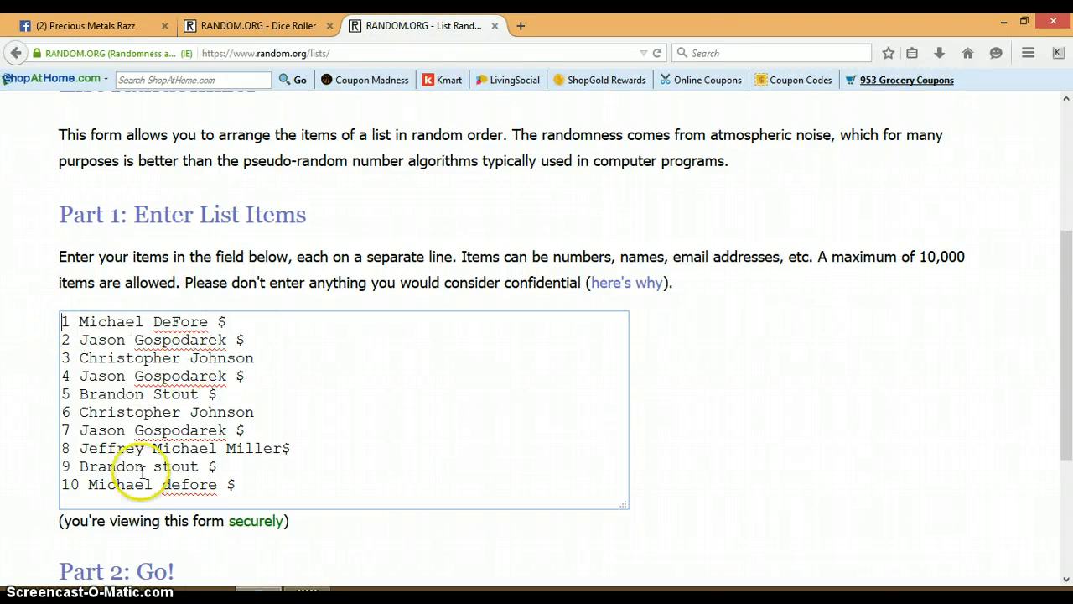
pyautogui.click(258, 25)
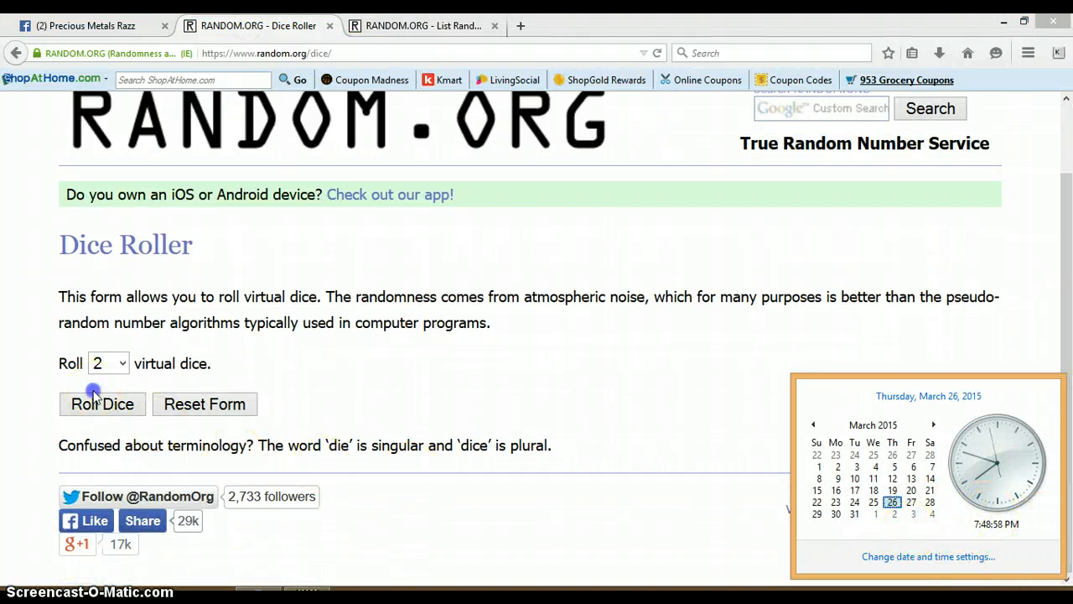
# Roll the two virtual dice for a 6 and a 2, then bring the list back in front.
pyautogui.click(102, 403)
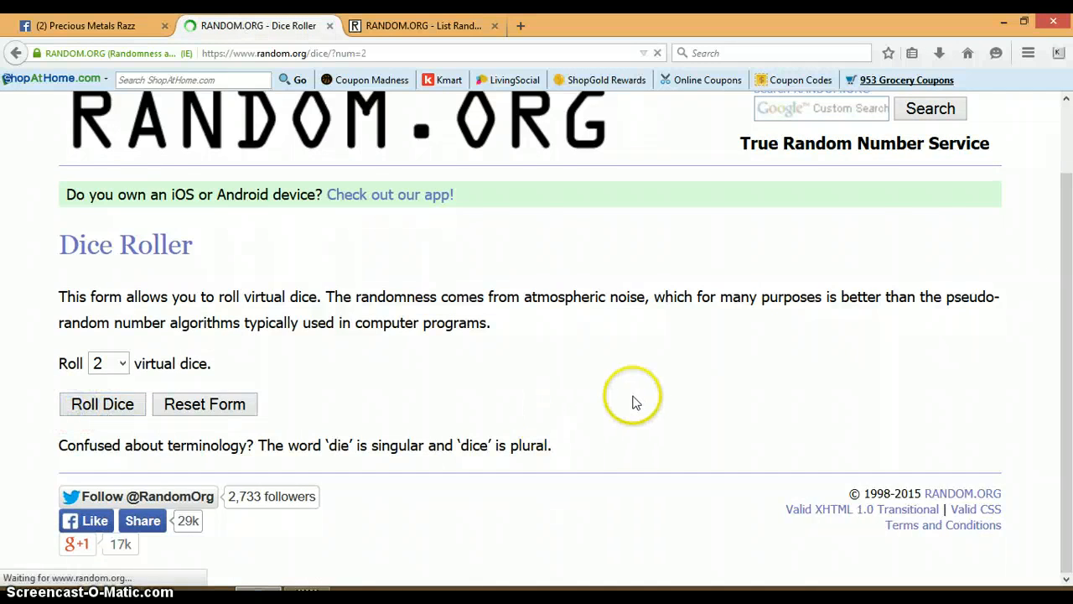
pyautogui.click(101, 403)
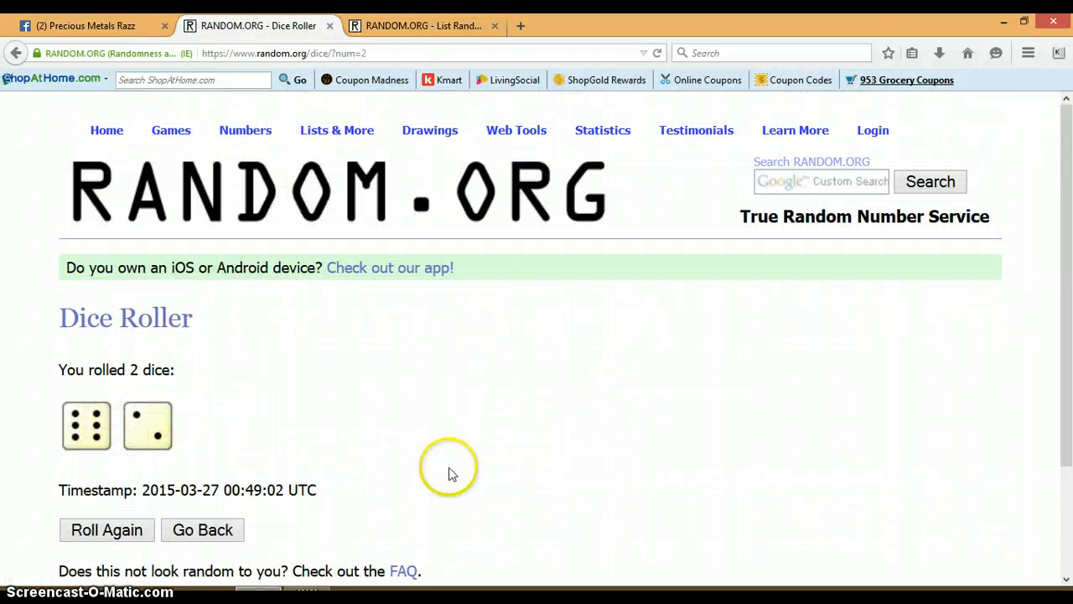
pyautogui.moveTo(516, 63)
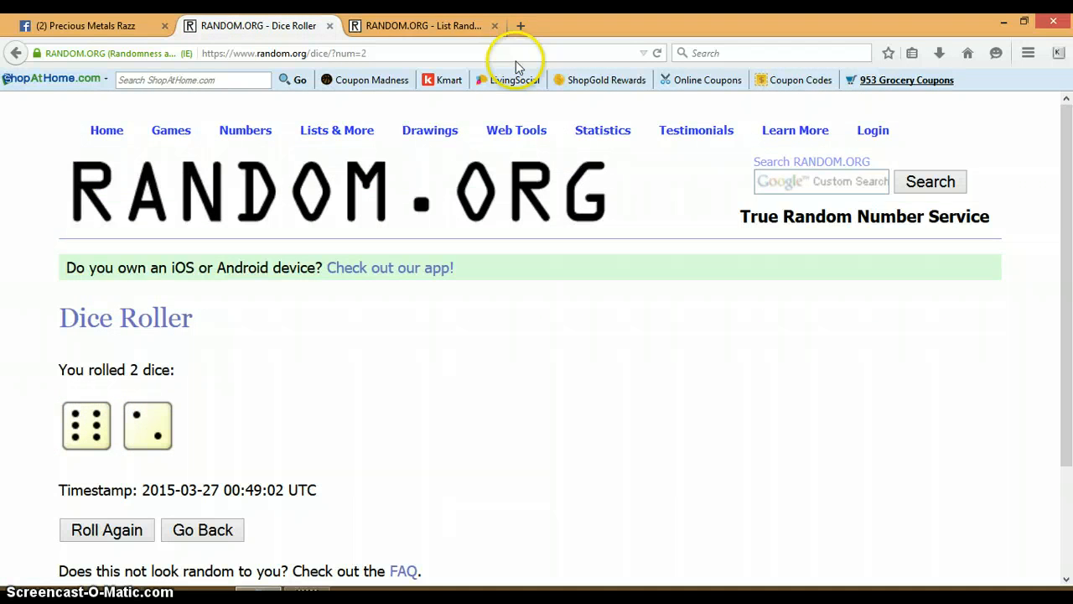
pyautogui.click(423, 25)
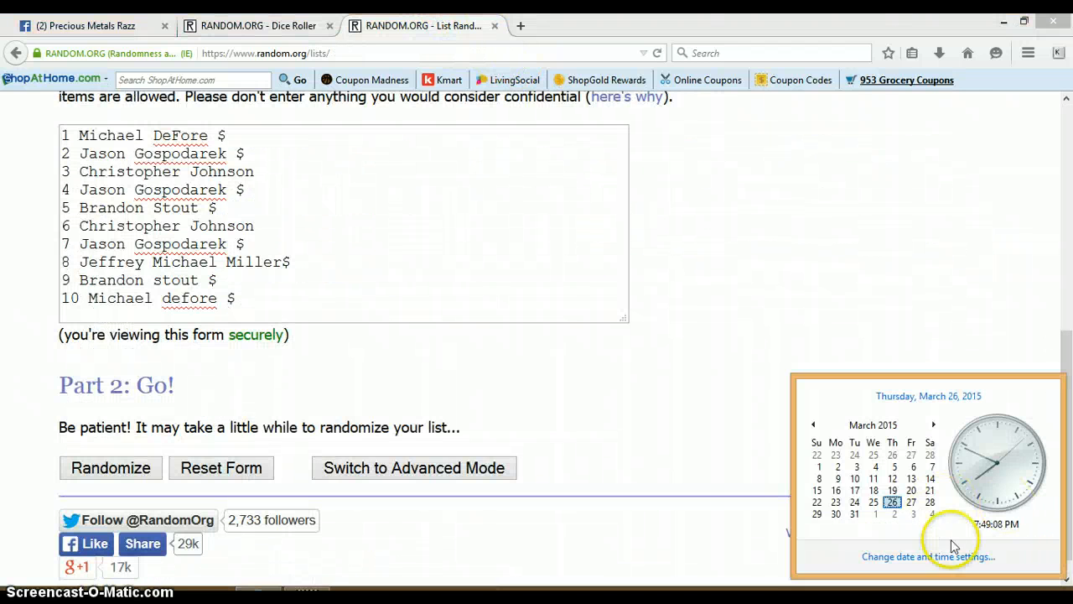
# Randomize the ten-entry raffle list and reshuffle it through a fourth time.
pyautogui.click(111, 467)
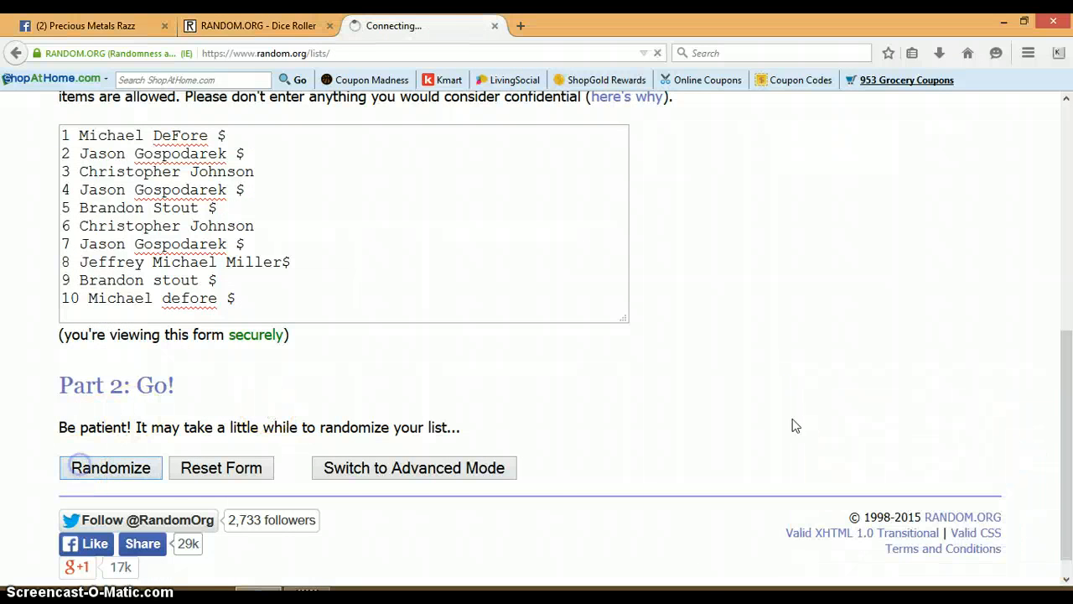
pyautogui.click(111, 467)
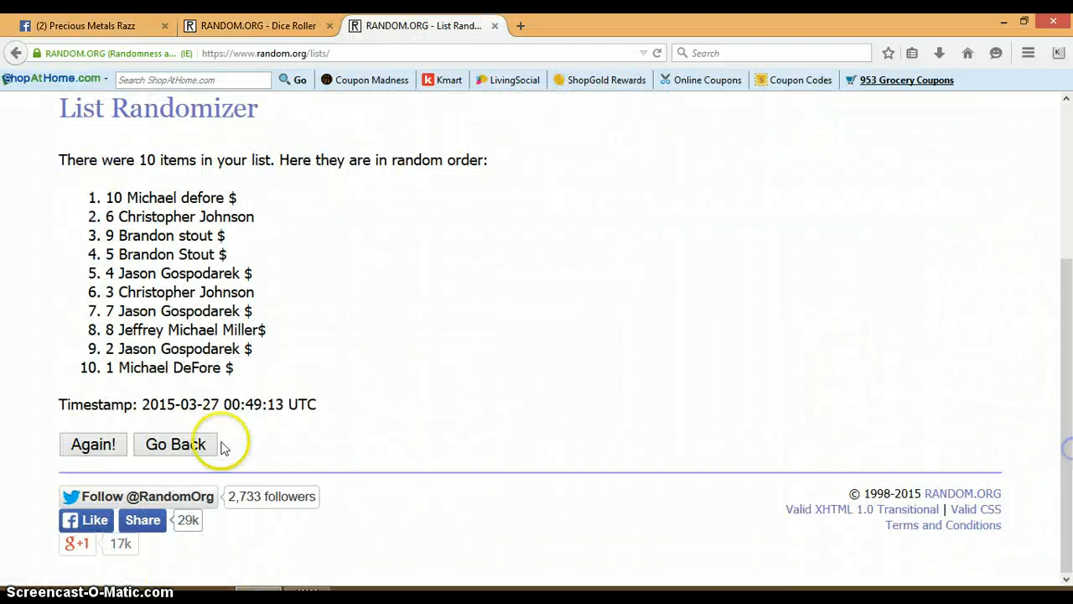
pyautogui.click(93, 444)
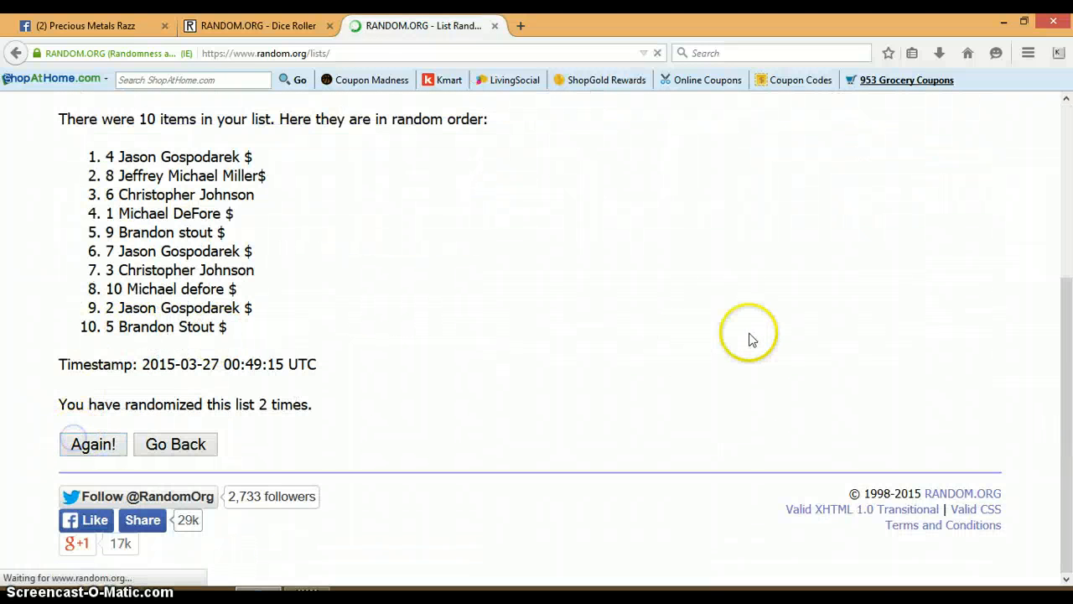
pyautogui.click(92, 443)
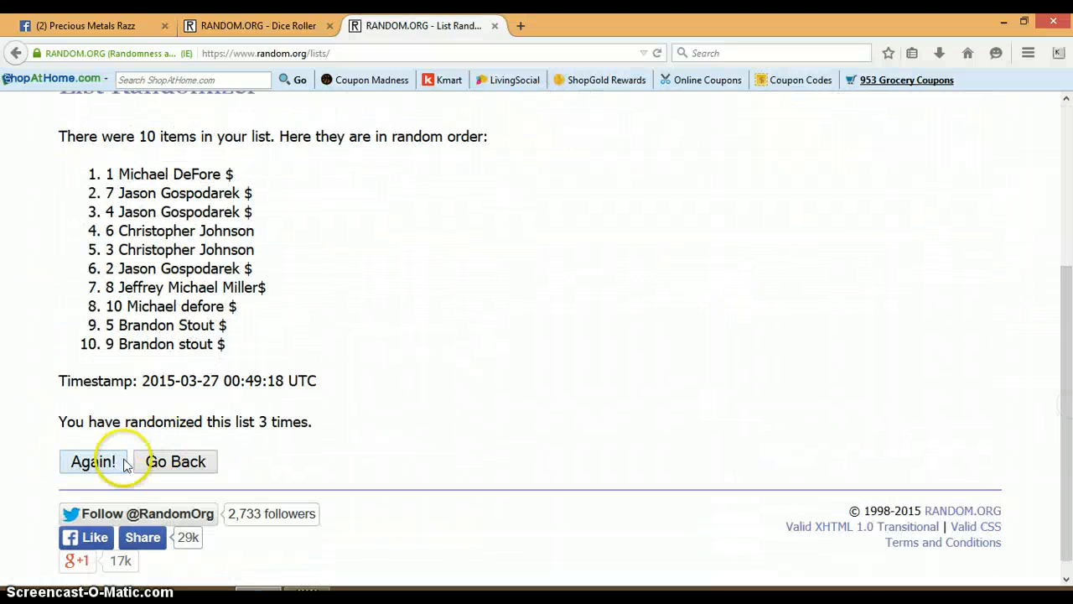
pyautogui.click(92, 462)
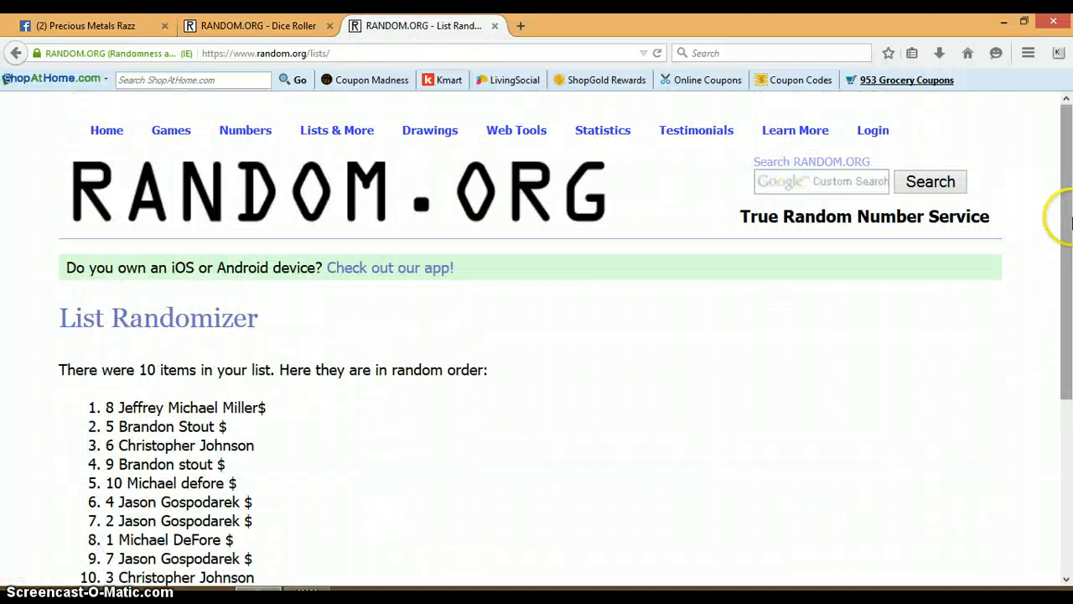
# Reshuffle the list up to a seventh time, checking the 6 and 2 dice roll along the way.
pyautogui.scroll(-3)
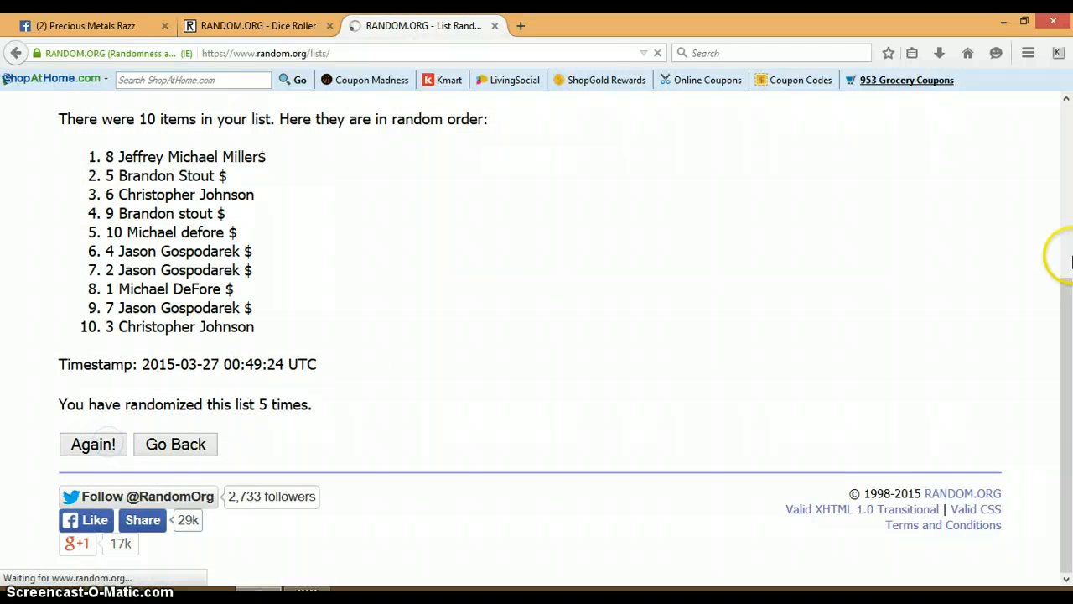
pyautogui.click(92, 444)
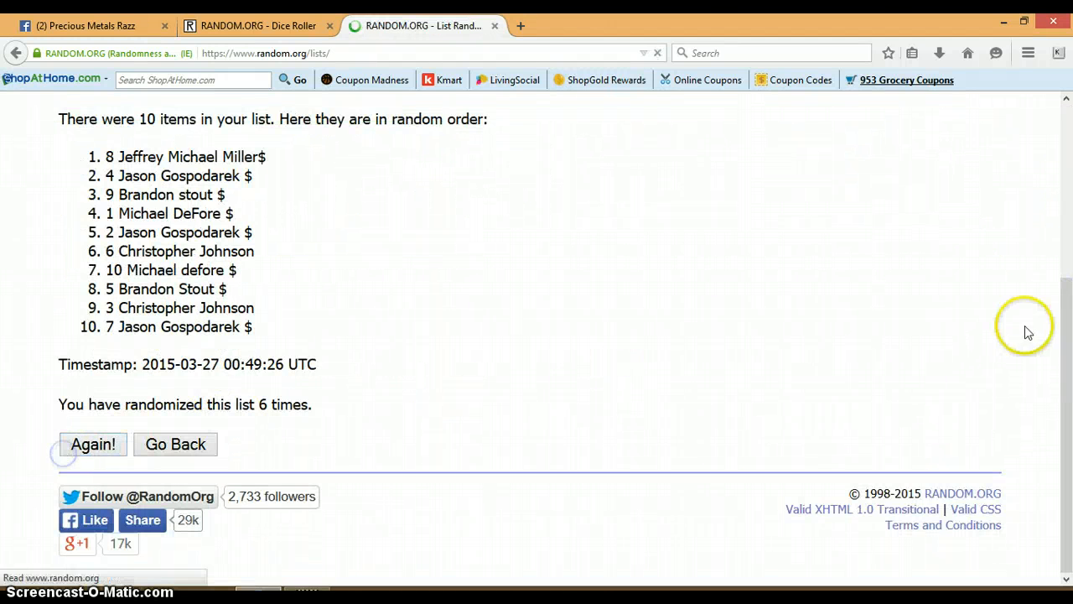
pyautogui.click(93, 444)
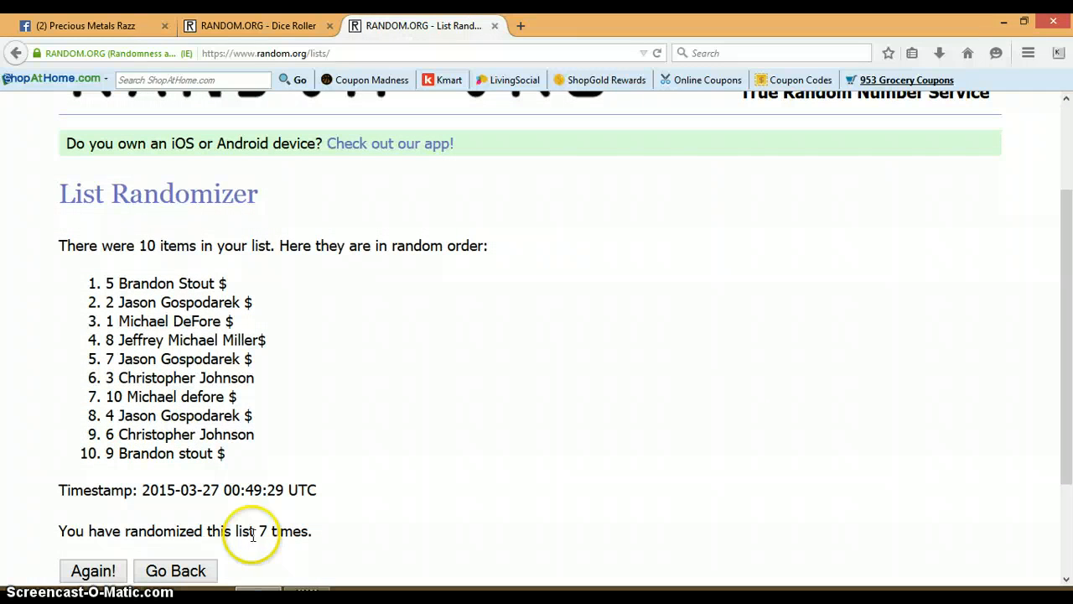
pyautogui.click(258, 26)
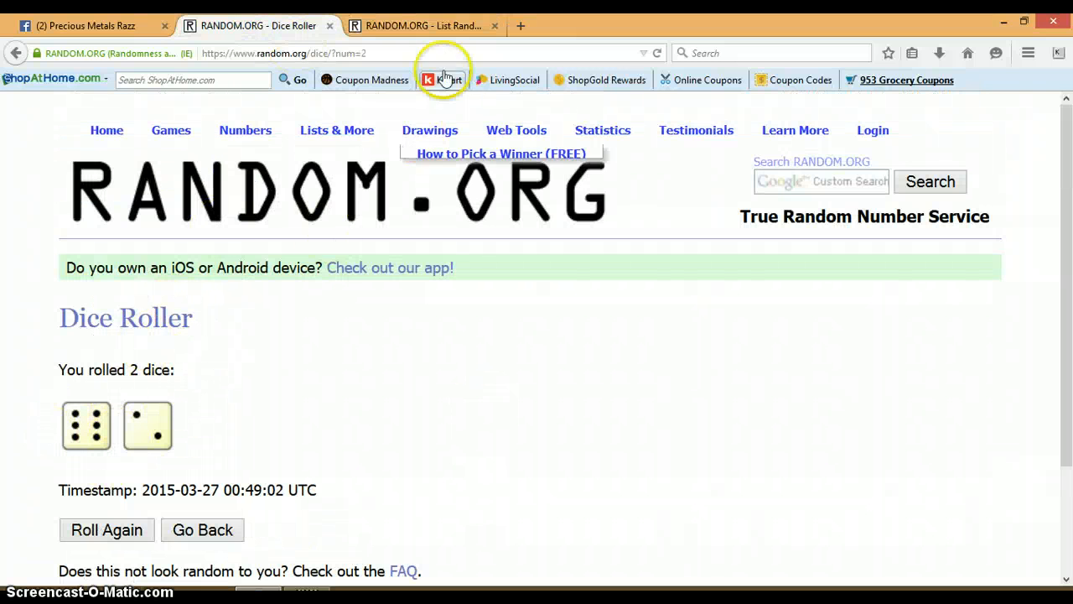
pyautogui.click(424, 26)
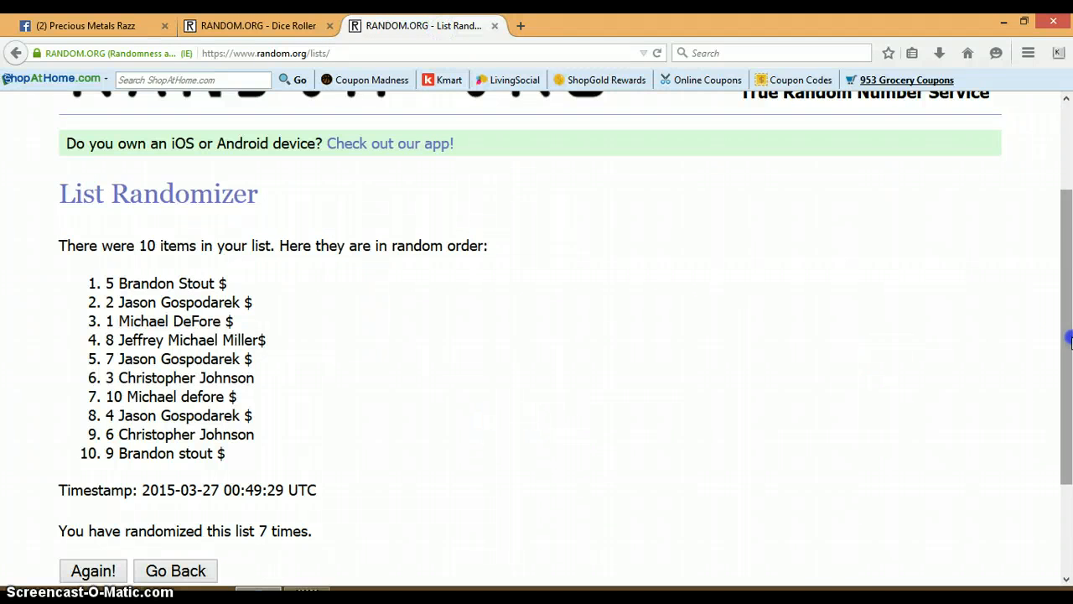
pyautogui.scroll(-3)
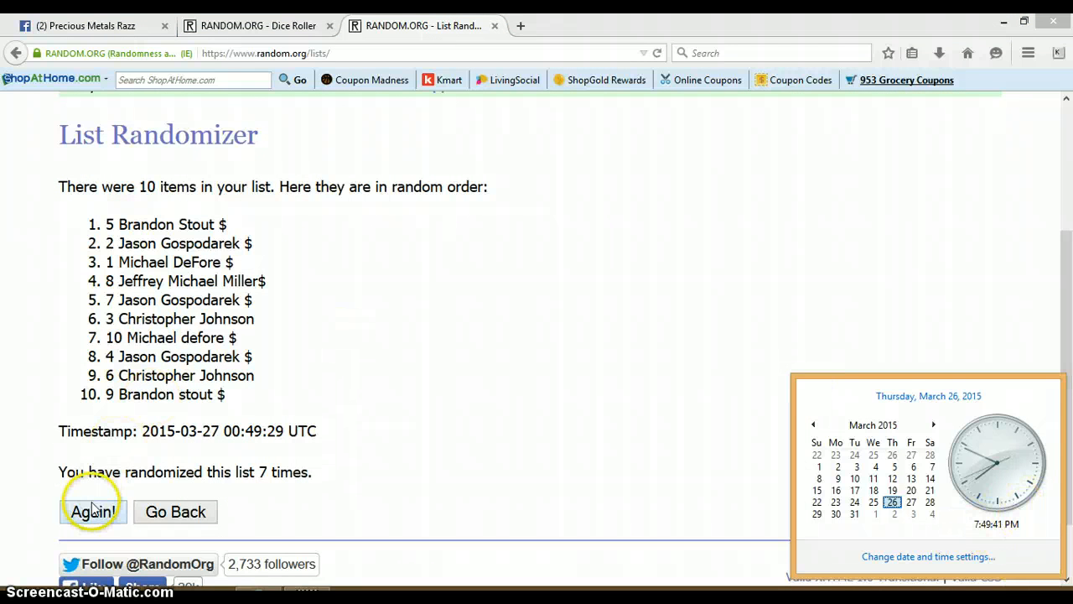
pyautogui.click(93, 512)
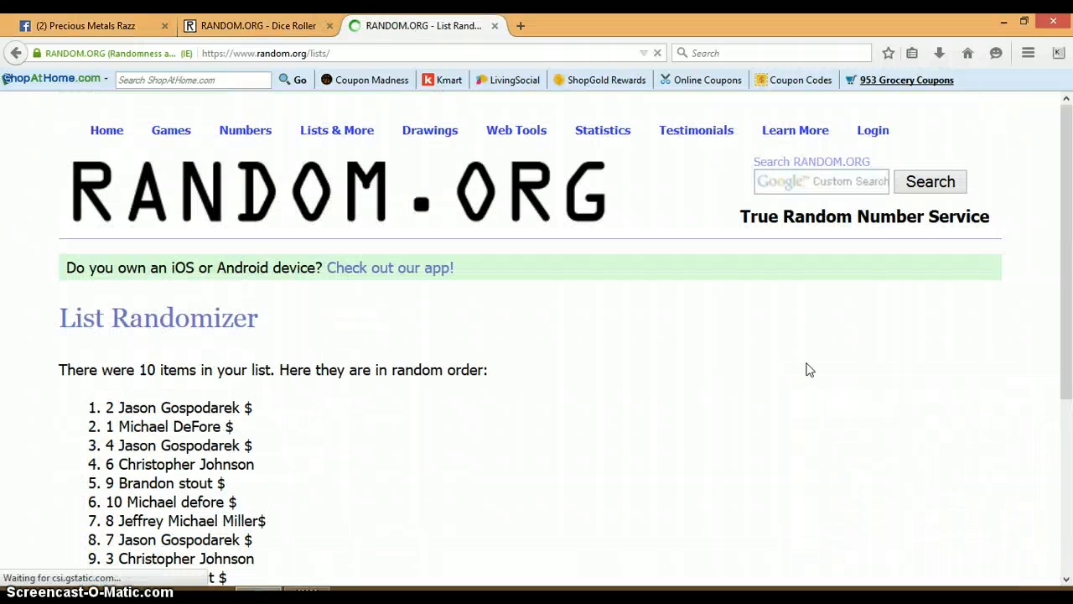
pyautogui.scroll(-3)
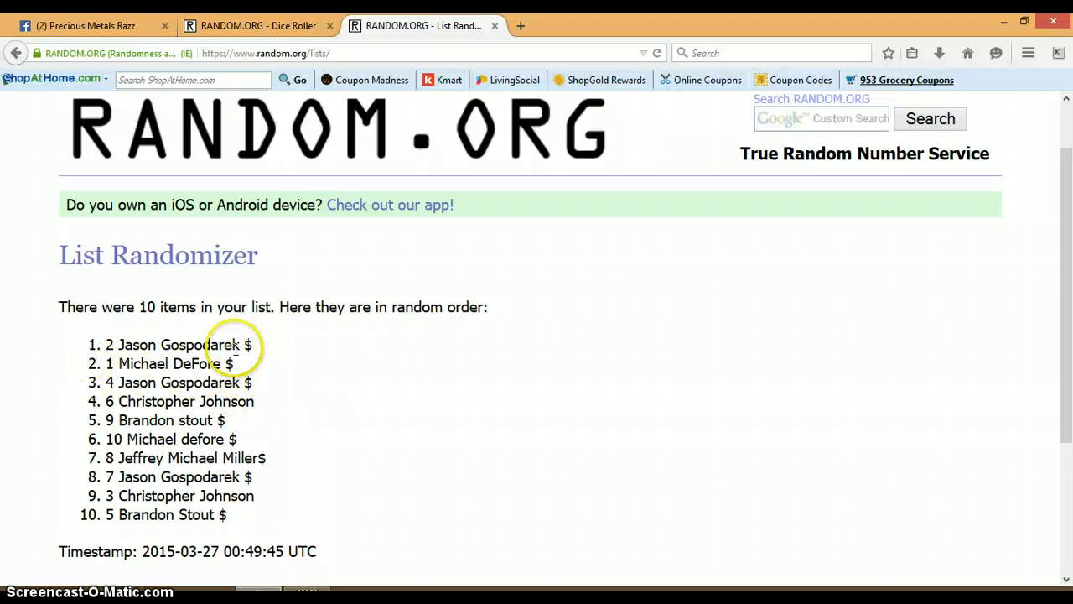
pyautogui.moveTo(1065, 289)
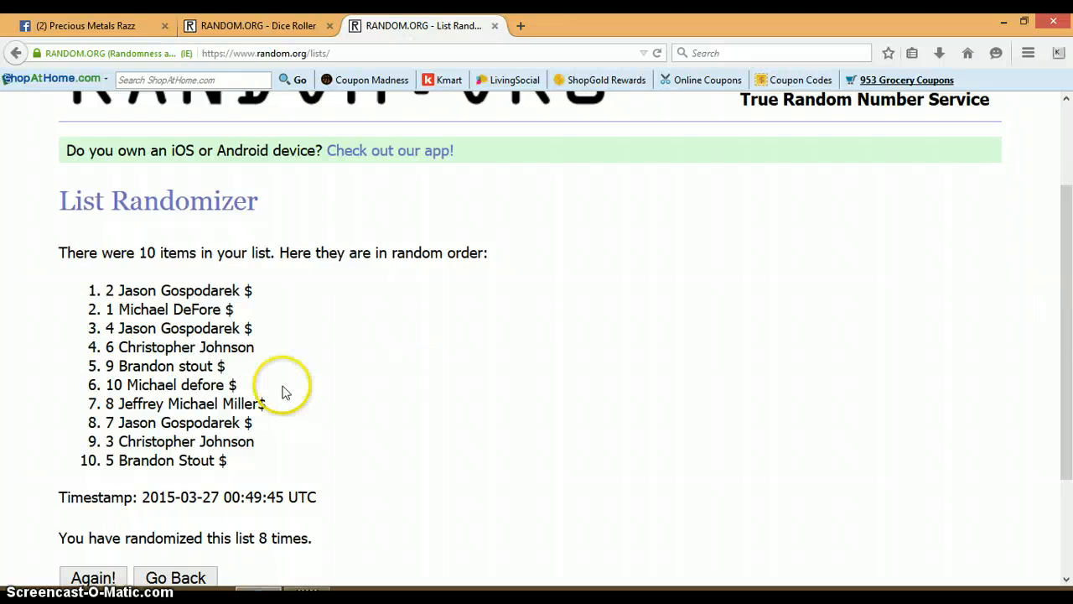
pyautogui.scroll(-3)
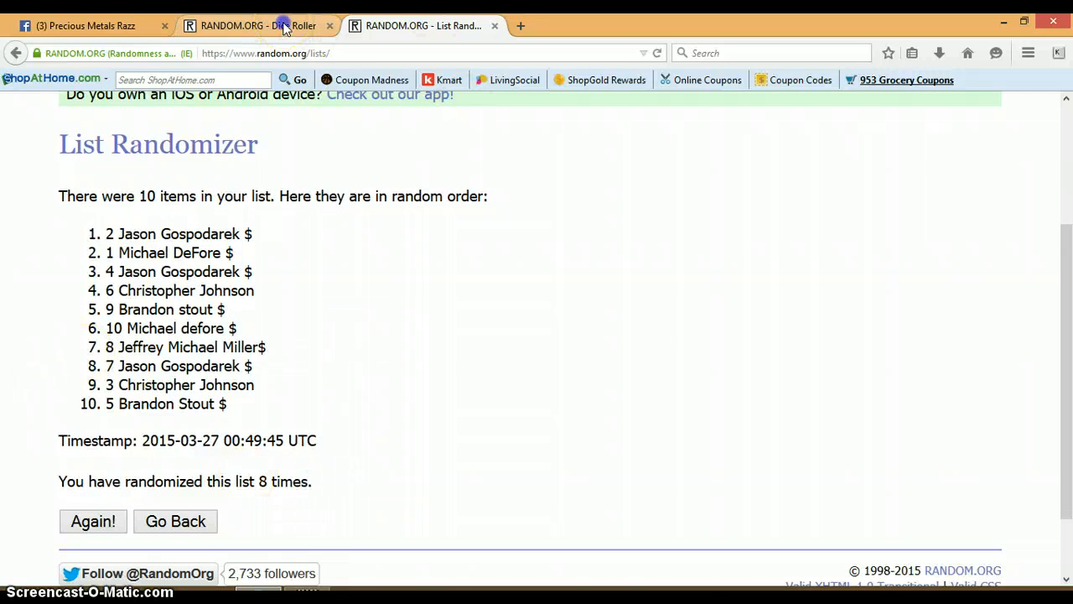
pyautogui.click(251, 25)
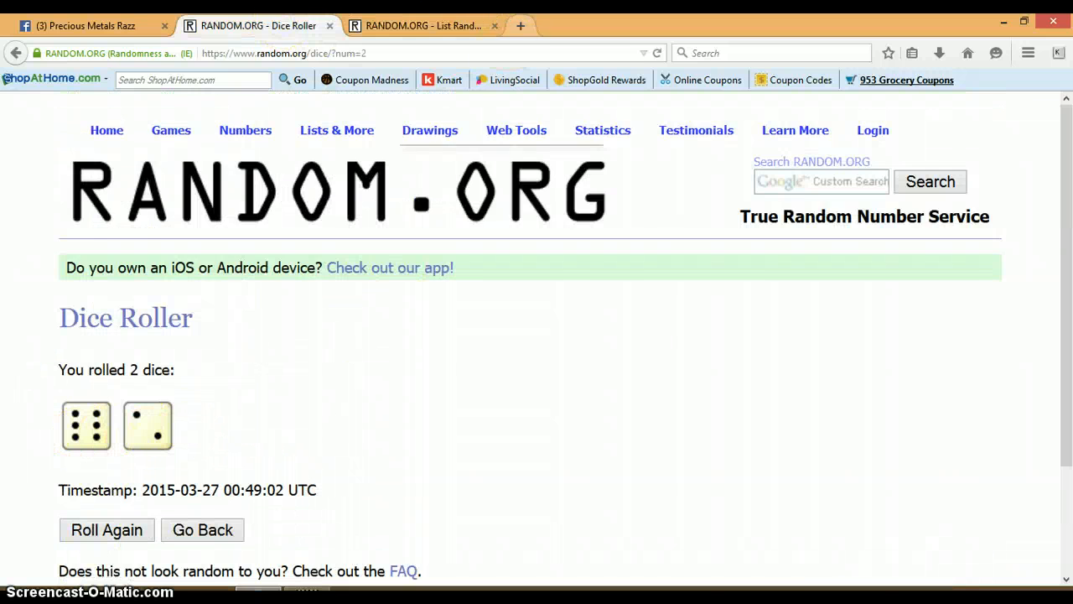
pyautogui.click(424, 25)
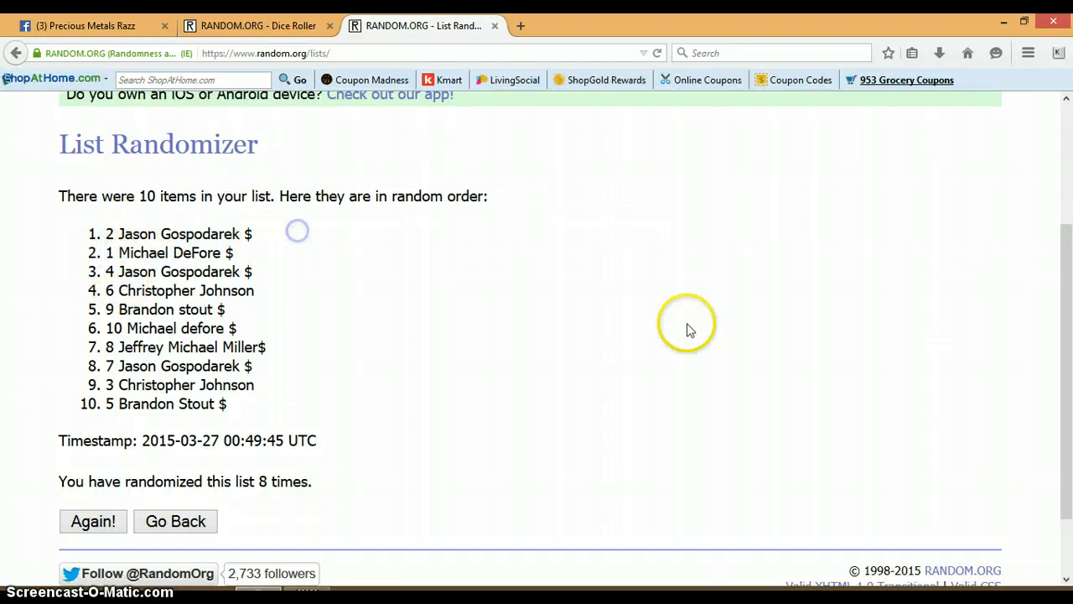
pyautogui.moveTo(73, 35)
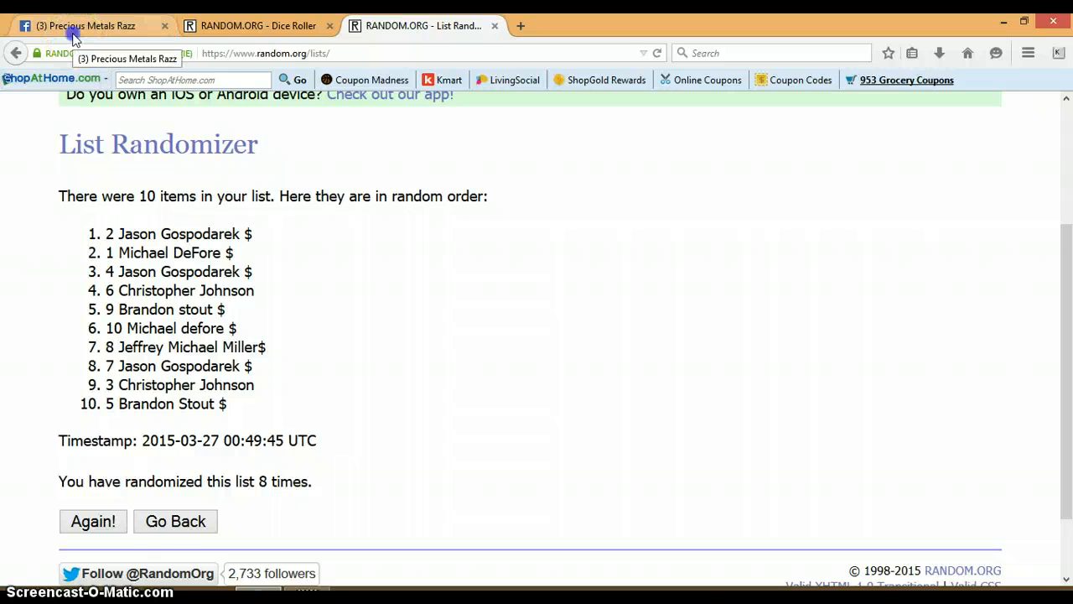
# Return to the Precious Metals Razz post and start a new comment under the LIVE reply.
pyautogui.click(84, 26)
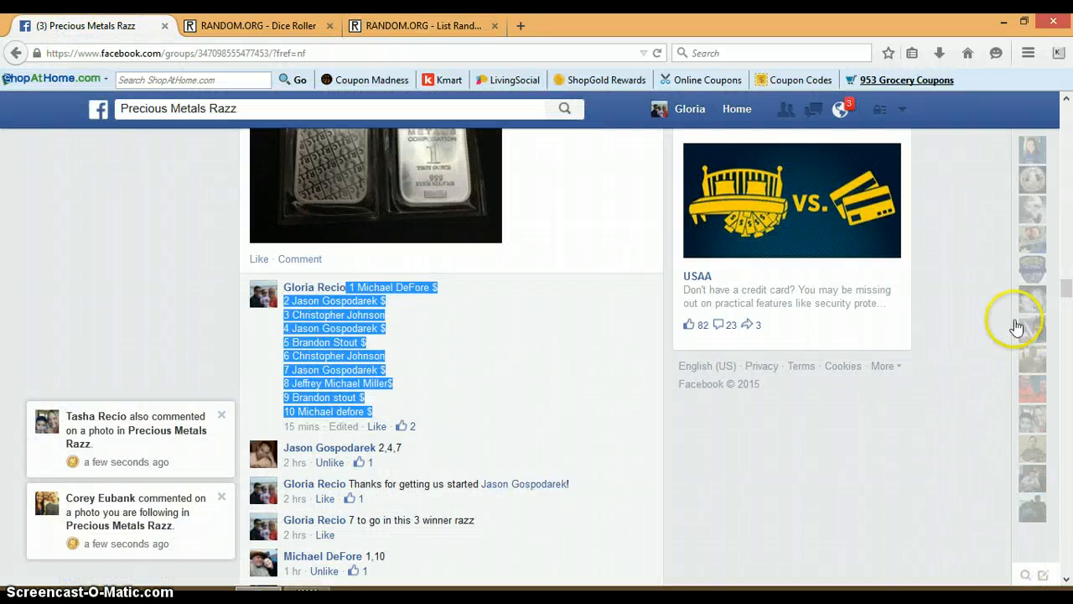
pyautogui.scroll(-3)
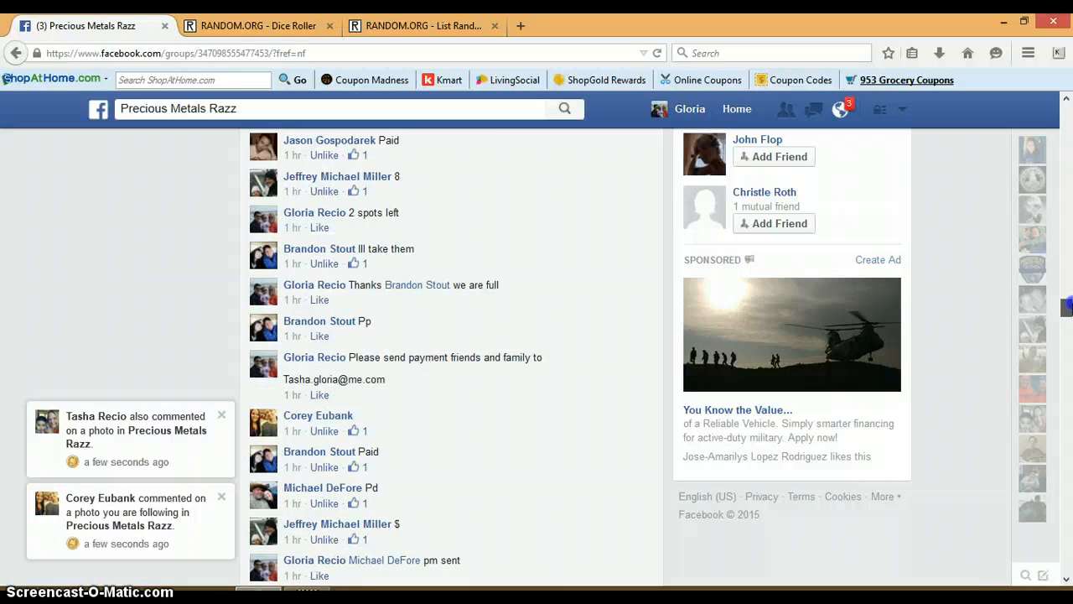
pyautogui.scroll(-3)
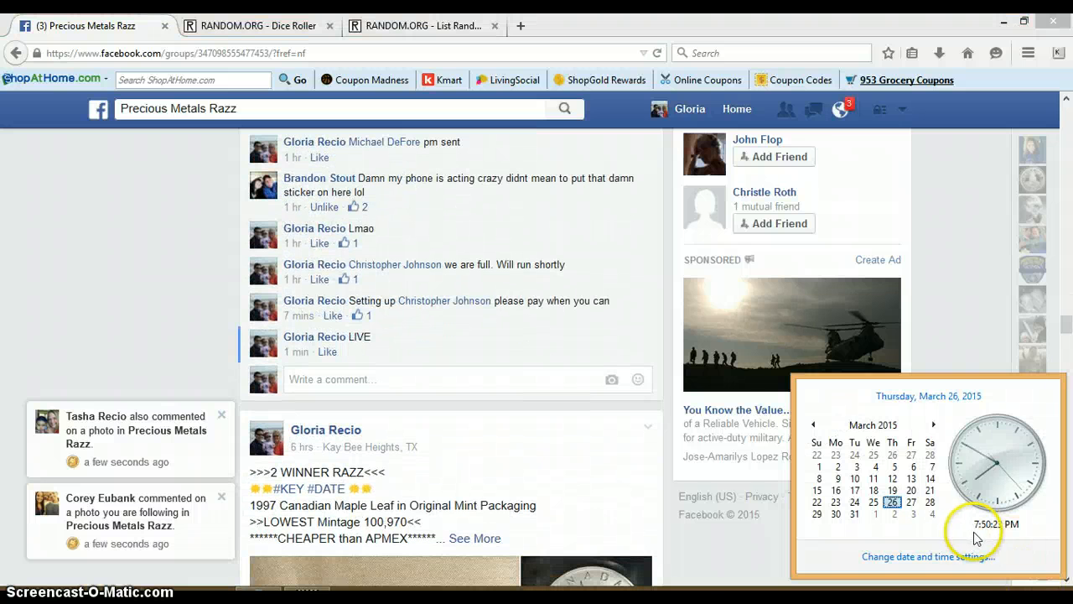
pyautogui.click(419, 380)
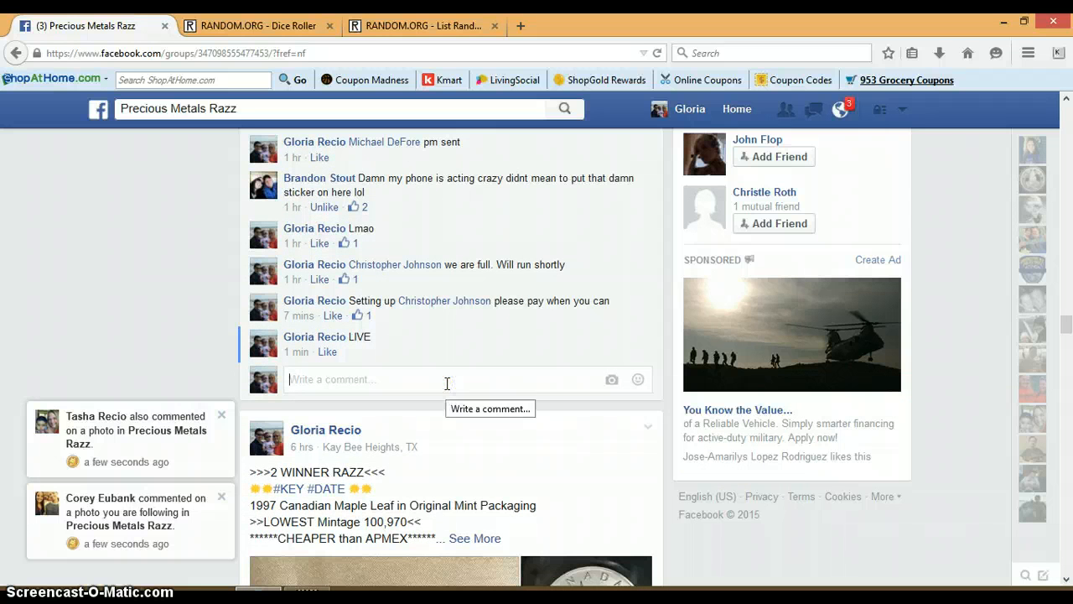